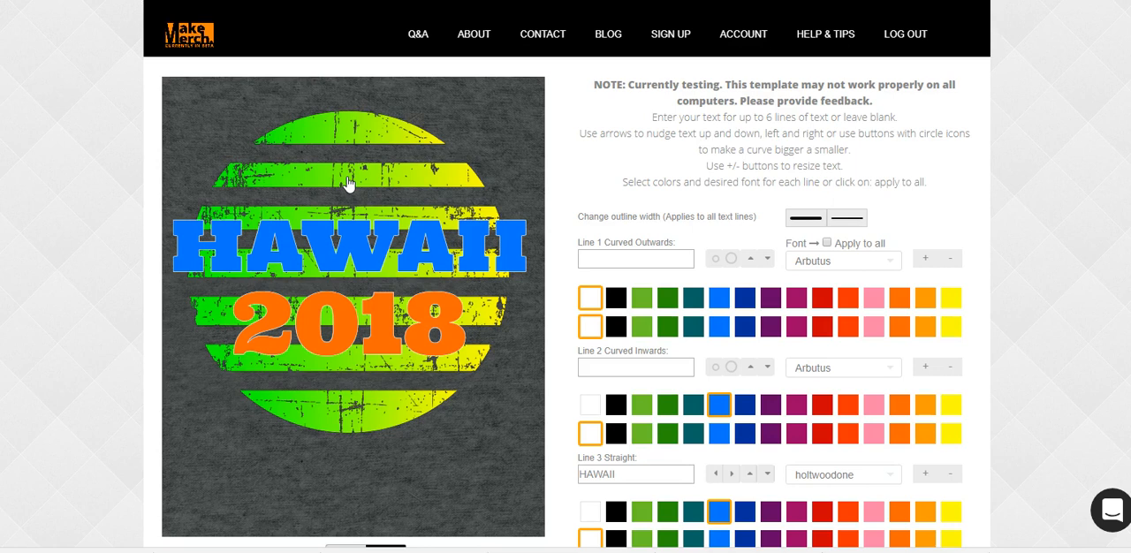
mouse_move(1015, 197)
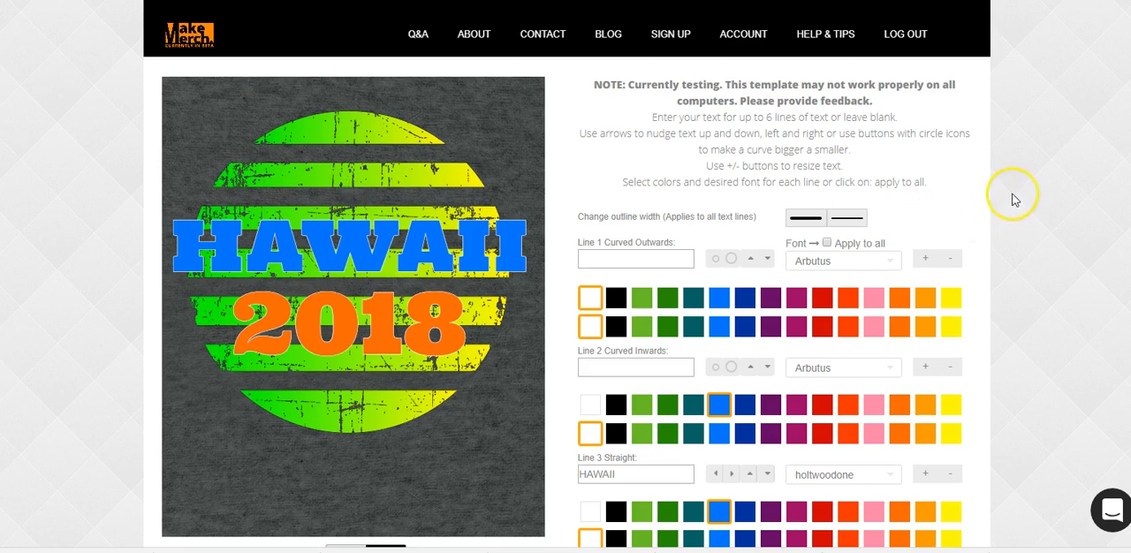
mouse_move(995, 117)
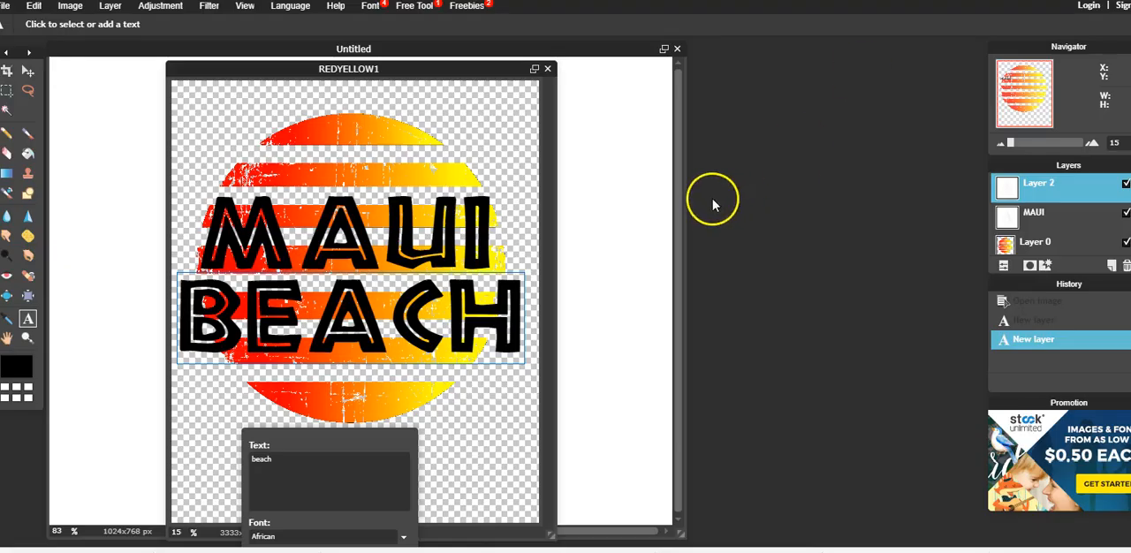
mouse_move(618, 219)
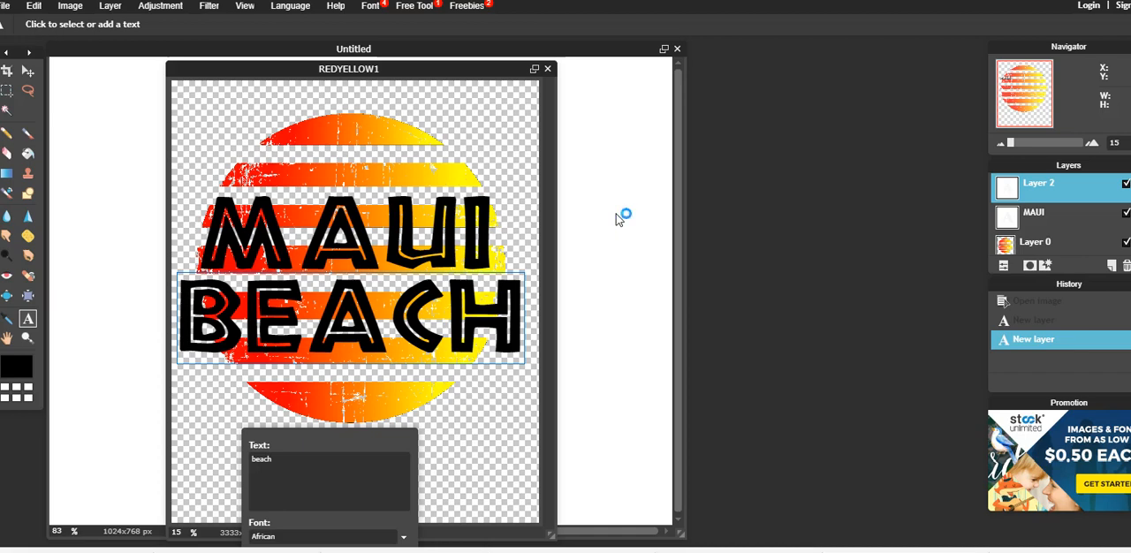
mouse_move(618, 219)
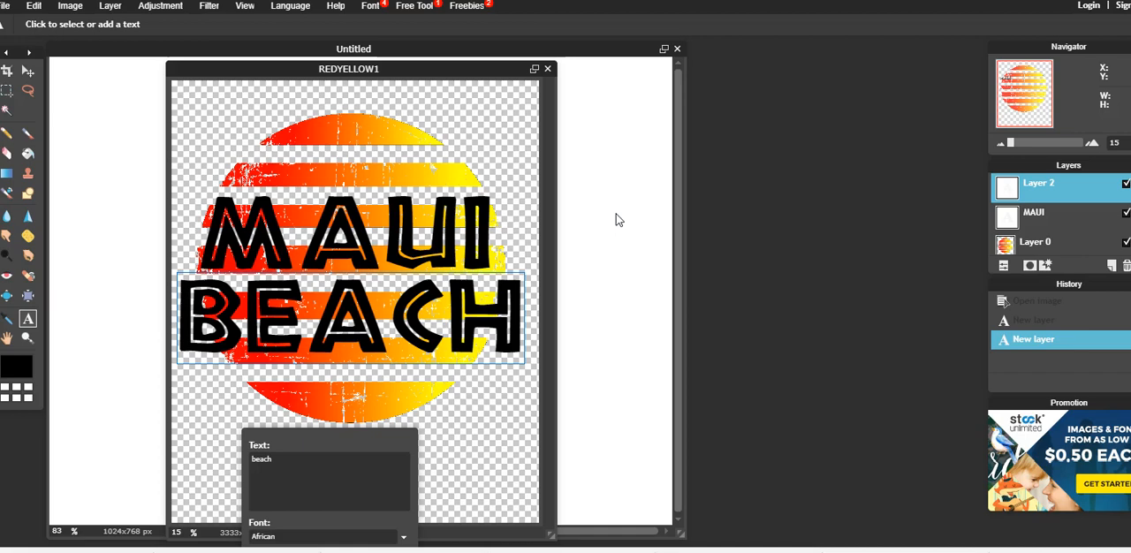